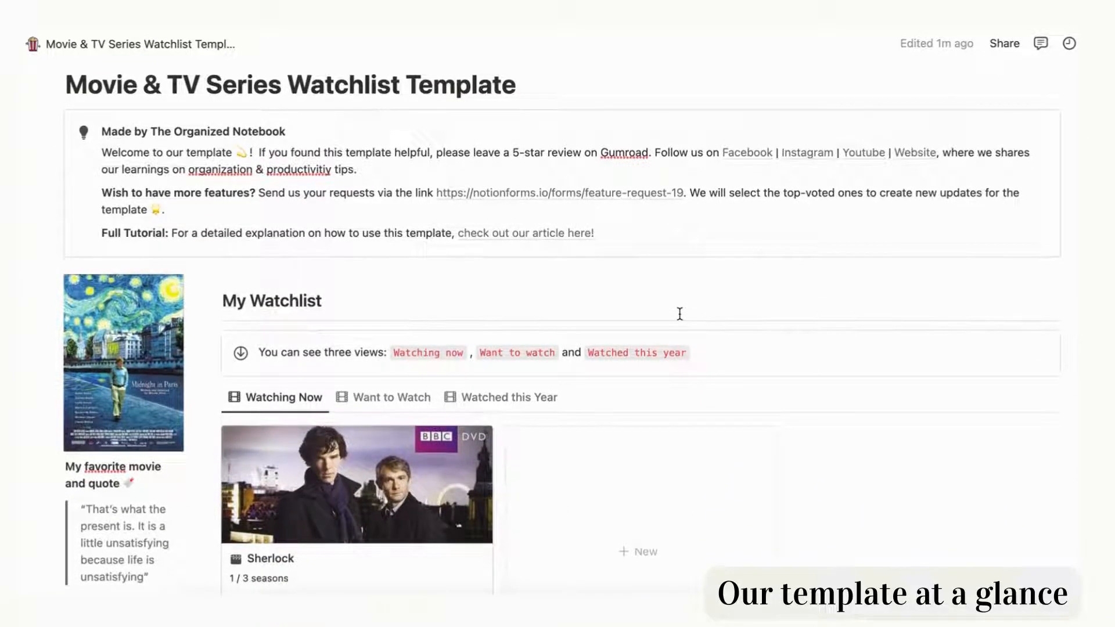
- Show the Want to Watch view, then review the Browse by Genre and Cast & Directors galleries
{"action": "scroll", "scroll_direction": "down", "scroll_amount": 3}
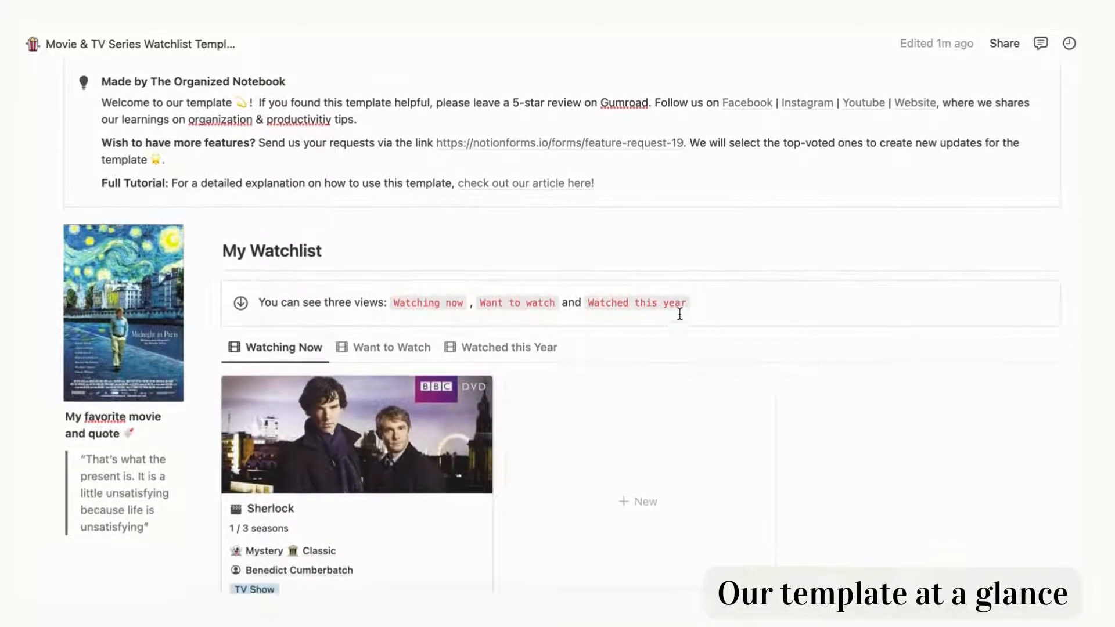
{"action": "scroll", "scroll_direction": "down", "scroll_amount": 3}
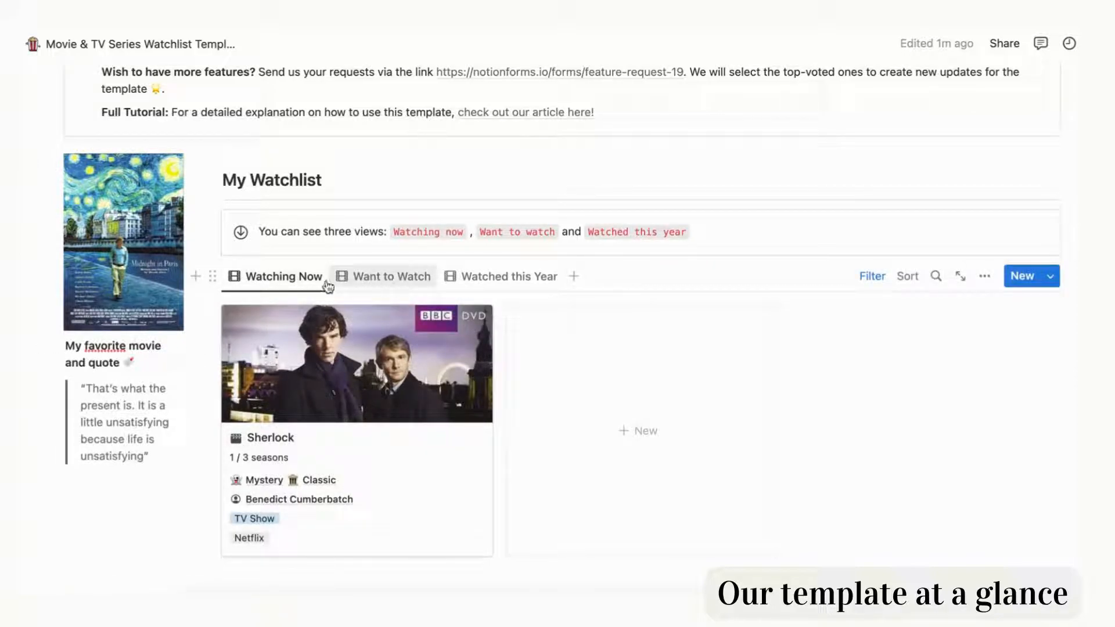
{"action": "left_click", "coordinate": [508, 276]}
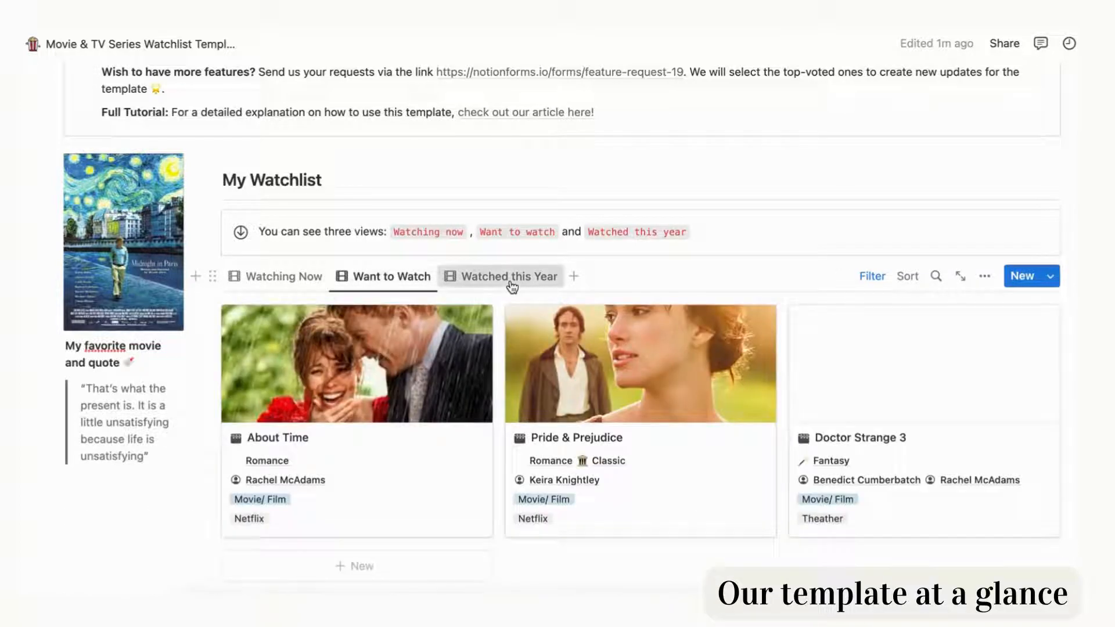
{"action": "scroll", "scroll_direction": "down", "scroll_amount": 3}
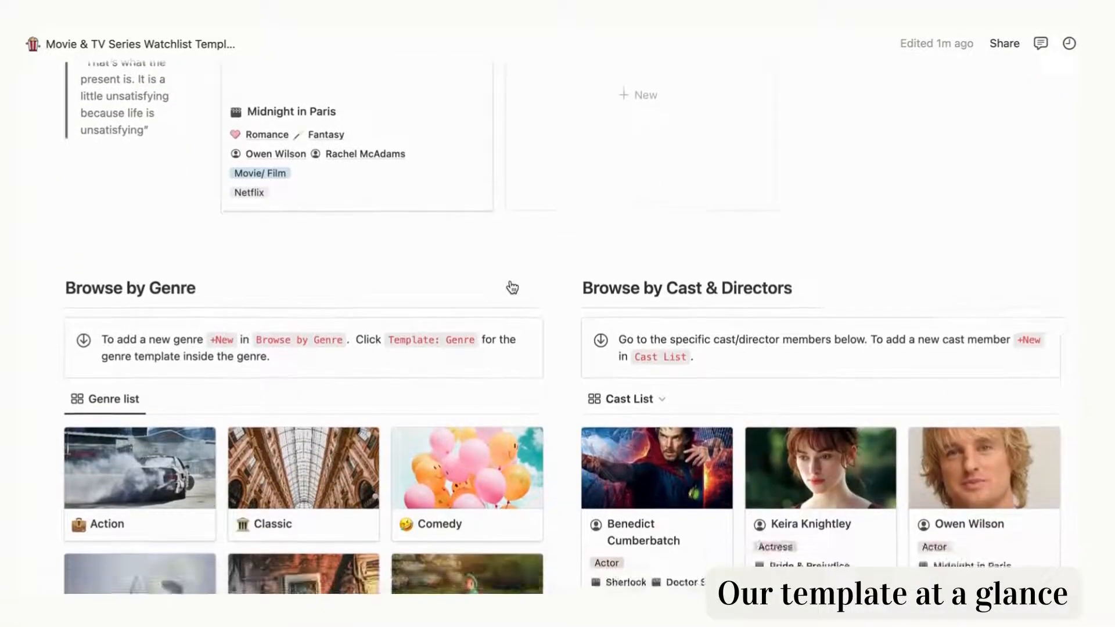
{"action": "scroll", "scroll_direction": "down", "scroll_amount": 3}
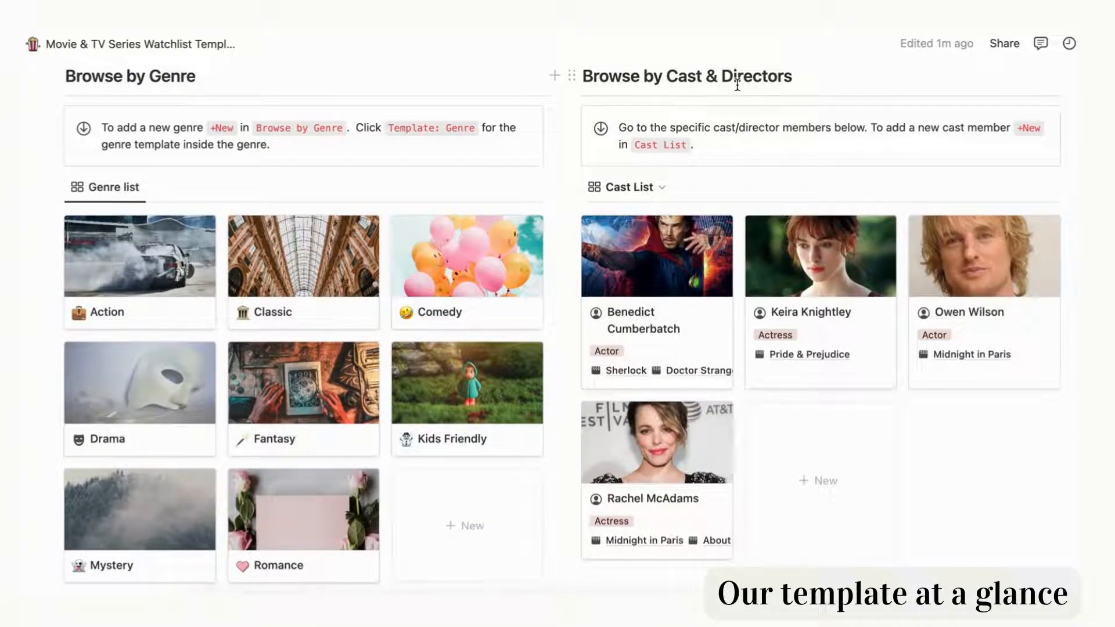
{"action": "scroll", "scroll_direction": "down", "scroll_amount": 3}
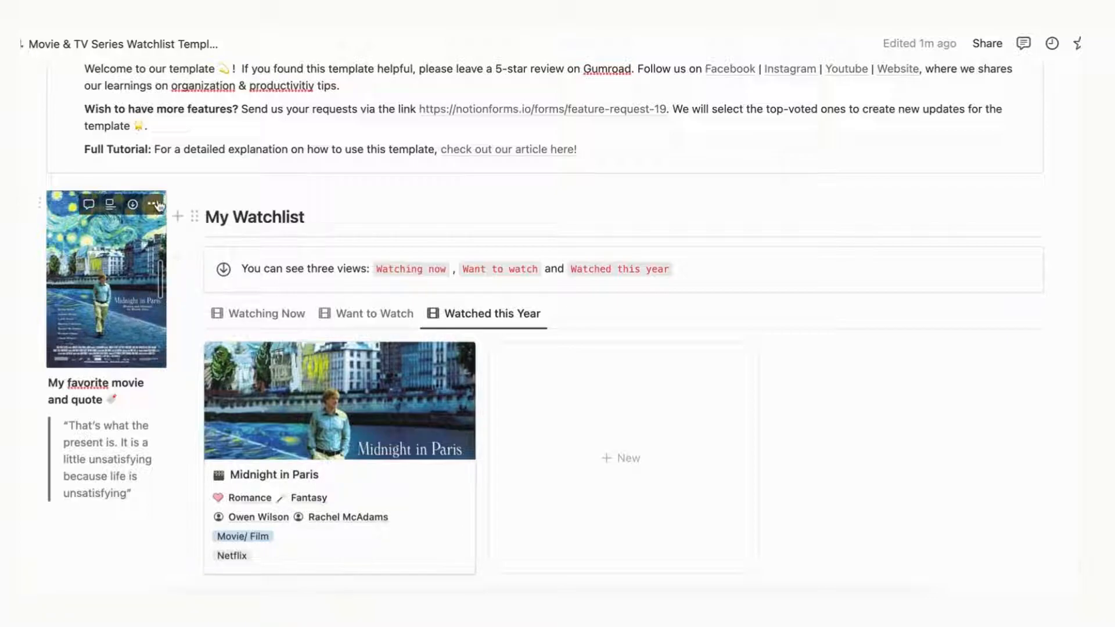
- Widen the Midnight in Paris poster image using its hover toolbar options
{"action": "left_click", "coordinate": [155, 205]}
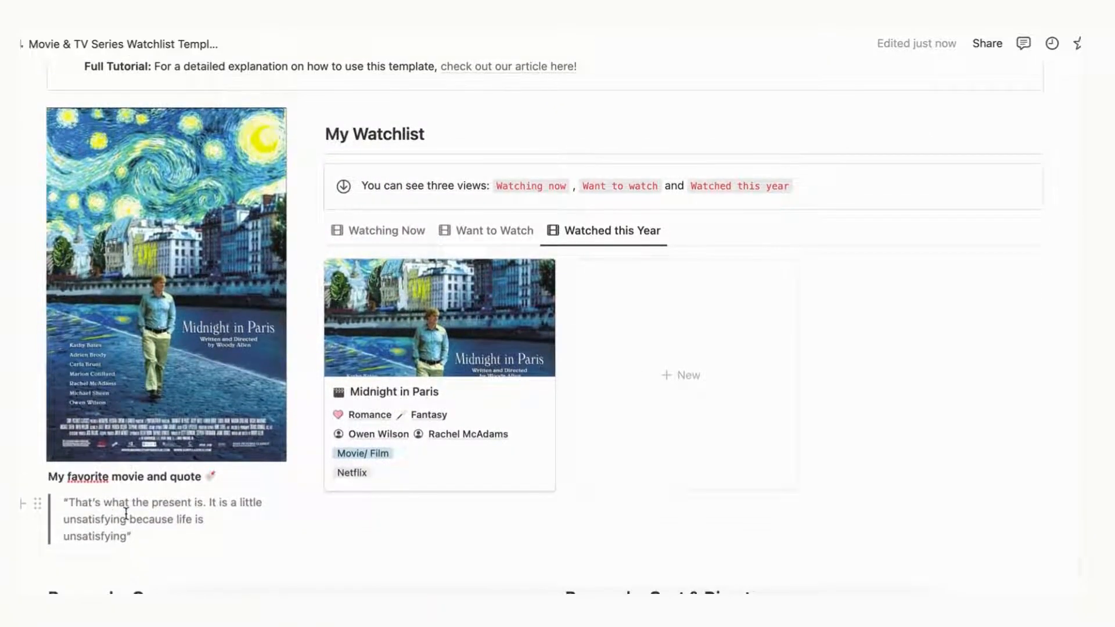
{"action": "scroll", "scroll_direction": "down", "scroll_amount": 3}
{"action": "type", "text": "New movie"}
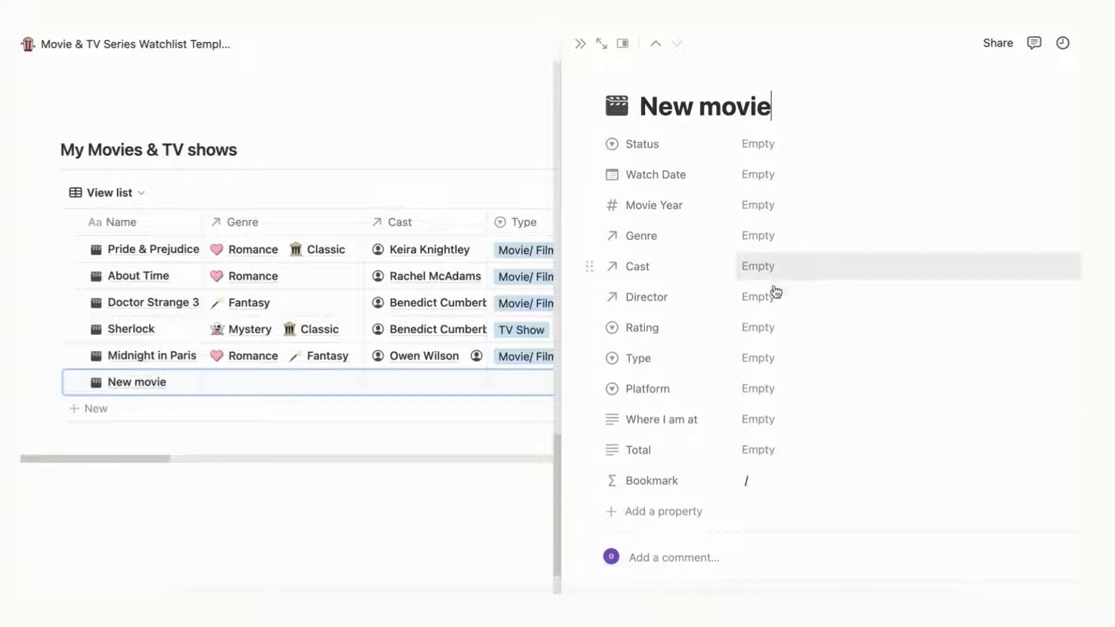
{"action": "mouse_move", "coordinate": [778, 368]}
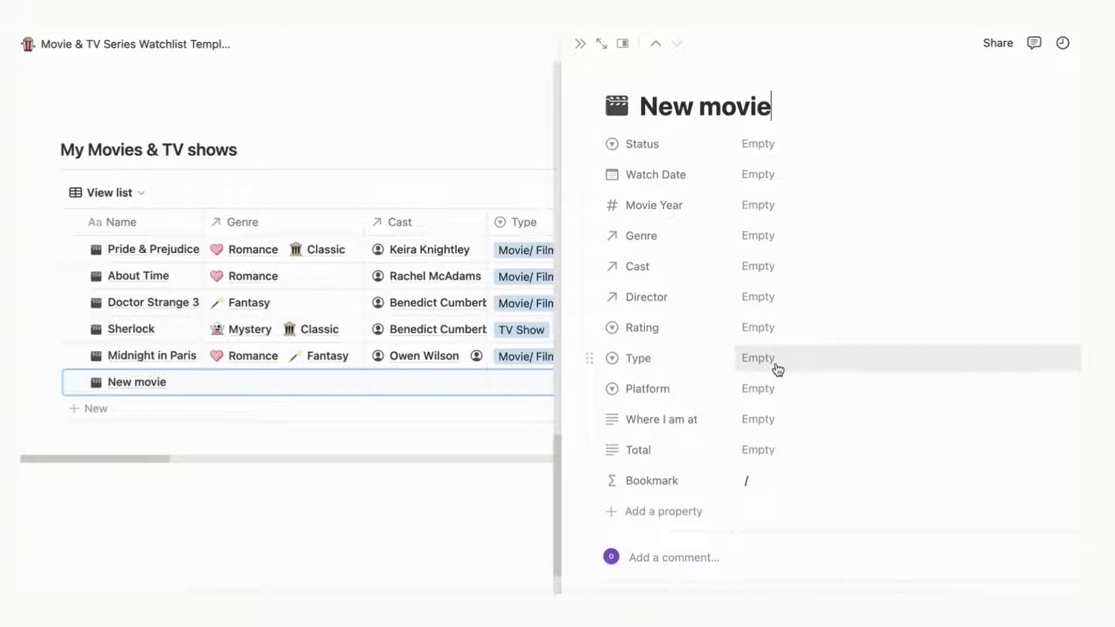
- Reach the My Movies & TV shows list where the New movie entry's properties sit
{"action": "scroll", "scroll_direction": "down", "scroll_amount": 3}
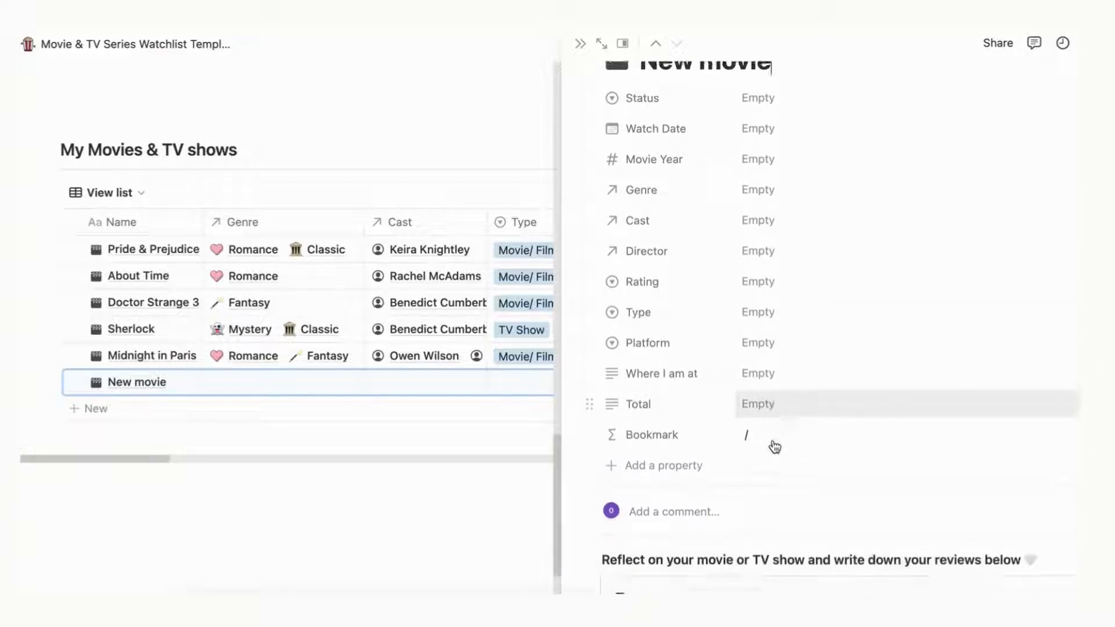
{"action": "scroll", "scroll_direction": "down", "scroll_amount": 3}
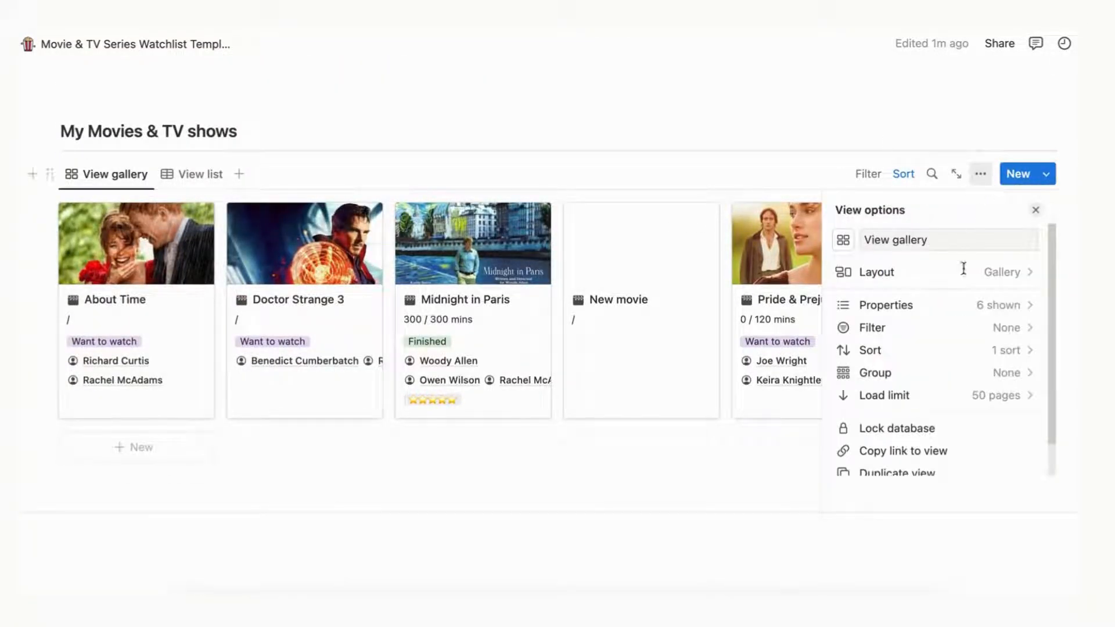
- Dismiss the gallery view options so all six movie cards are visible
{"action": "left_click", "coordinate": [886, 305]}
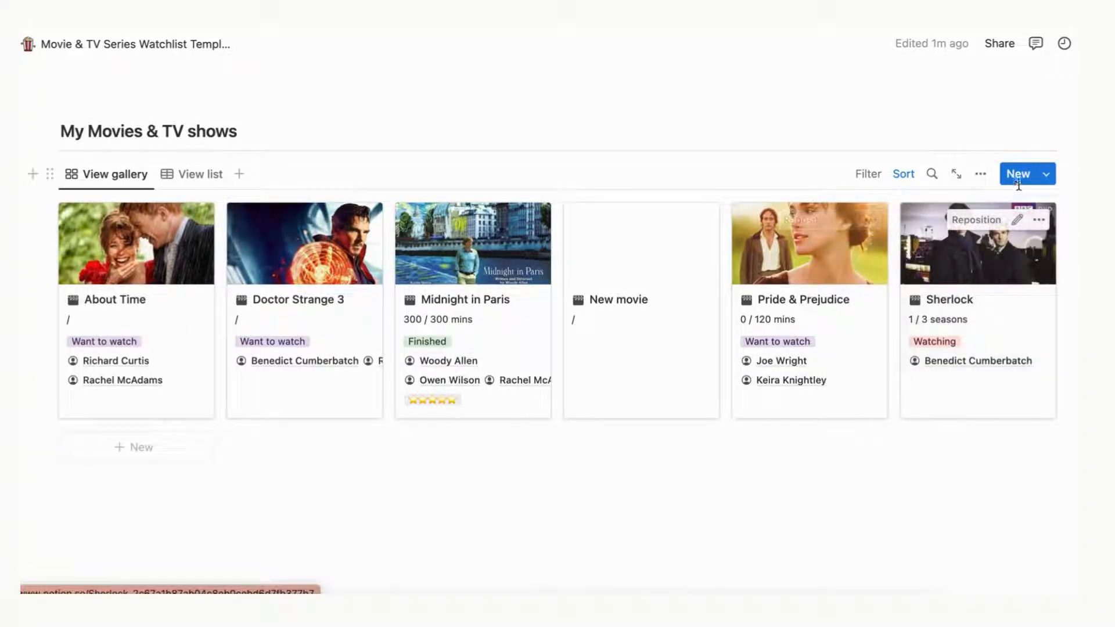
- Create an entry from the New movie template and read through its review questions
{"action": "left_click", "coordinate": [1045, 174]}
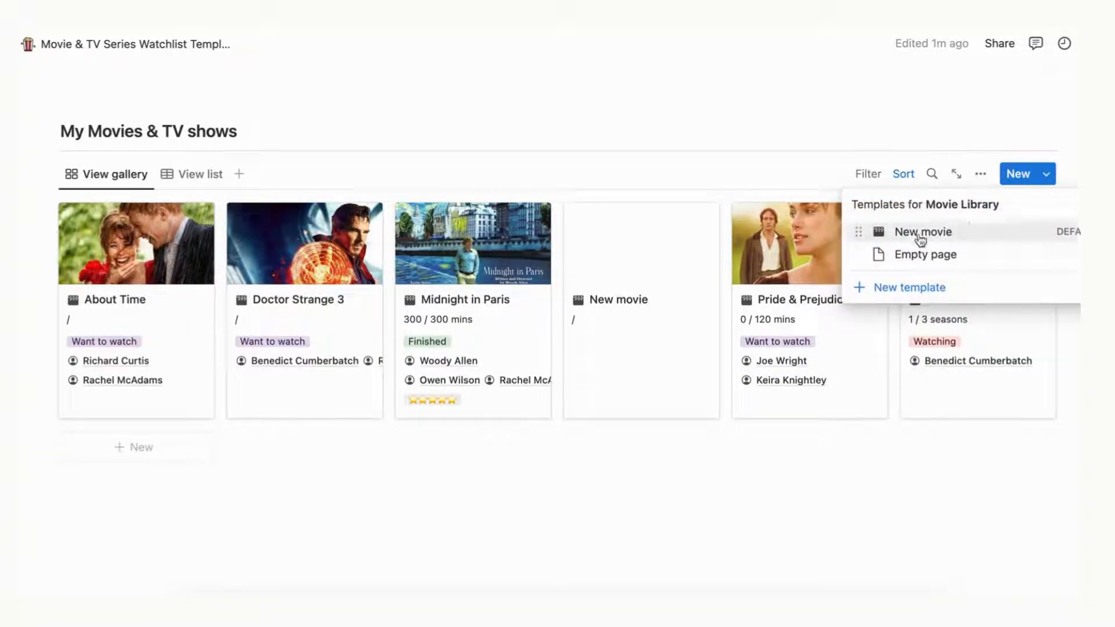
{"action": "mouse_move", "coordinate": [784, 200]}
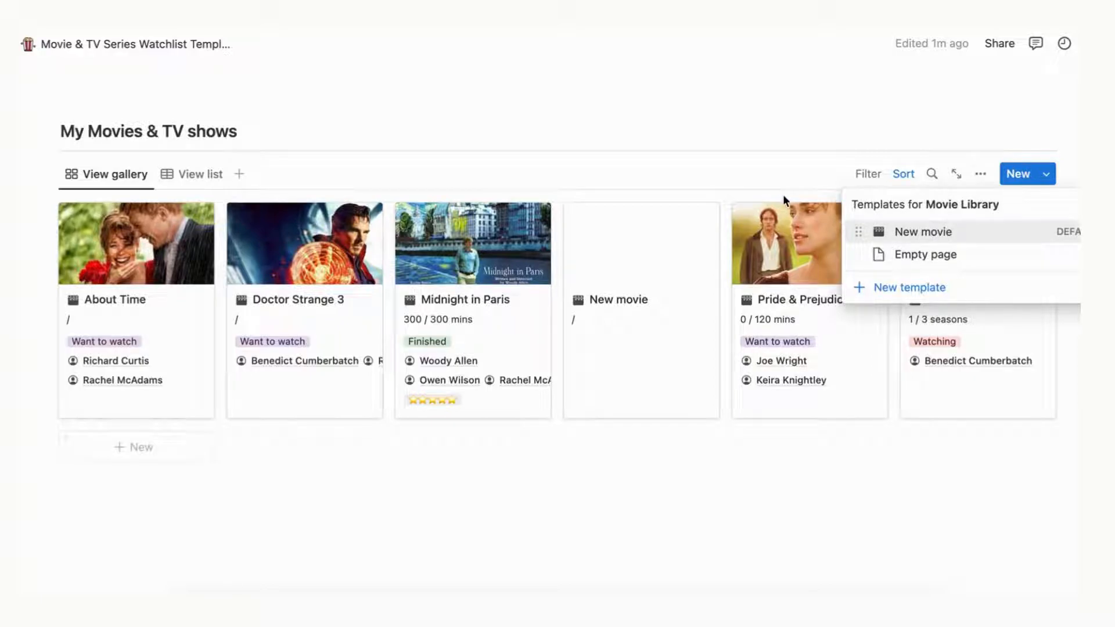
{"action": "left_click", "coordinate": [923, 231]}
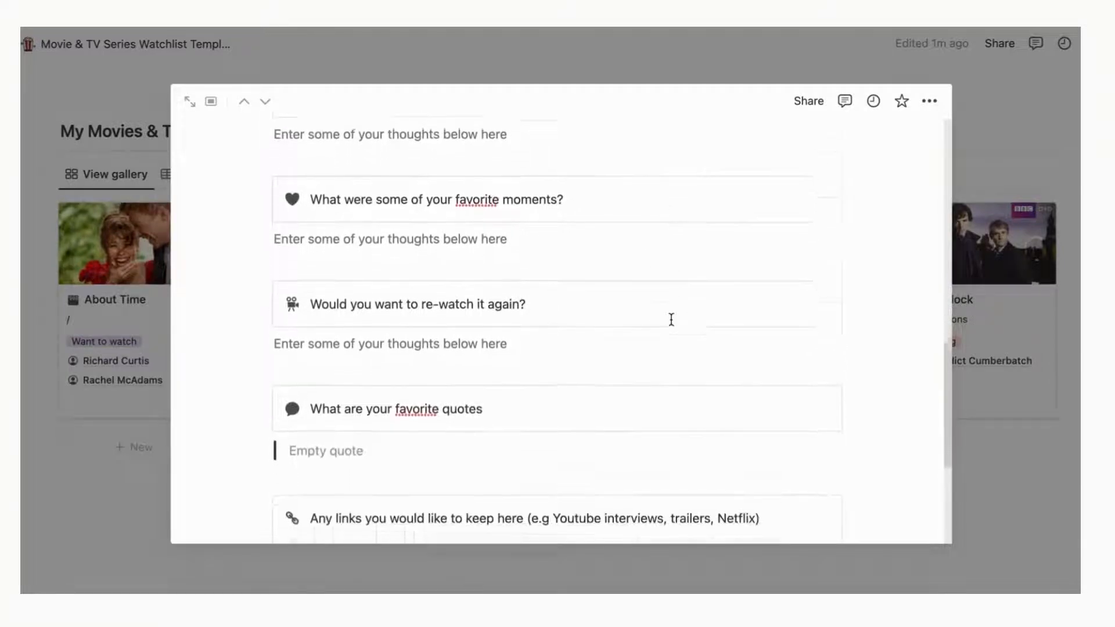
{"action": "scroll", "scroll_direction": "down", "scroll_amount": 3}
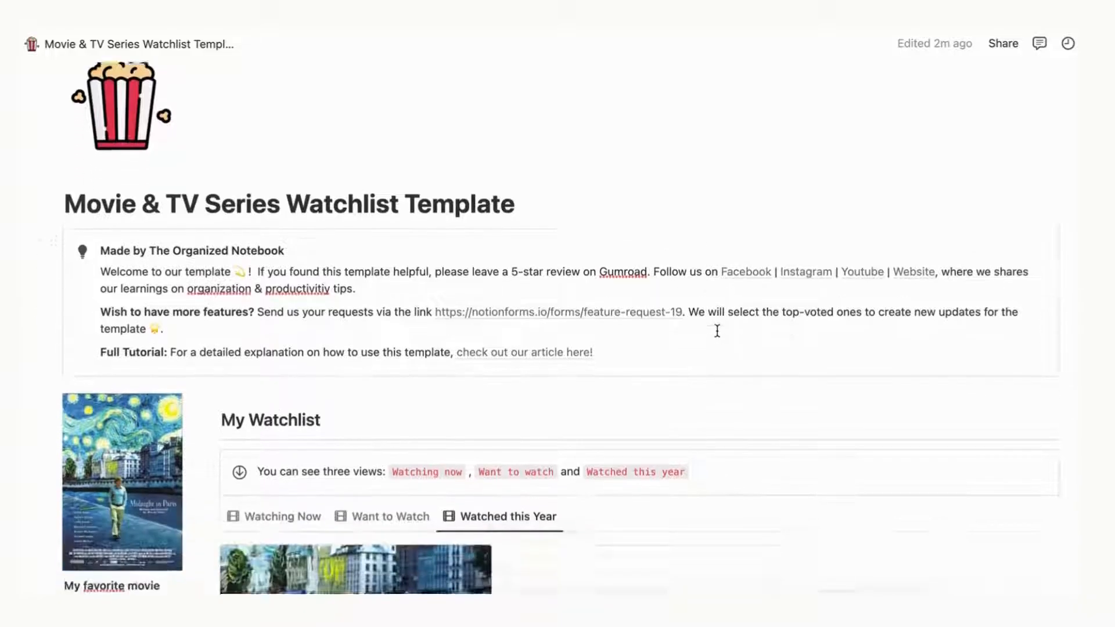
{"action": "scroll", "scroll_direction": "down", "scroll_amount": 3}
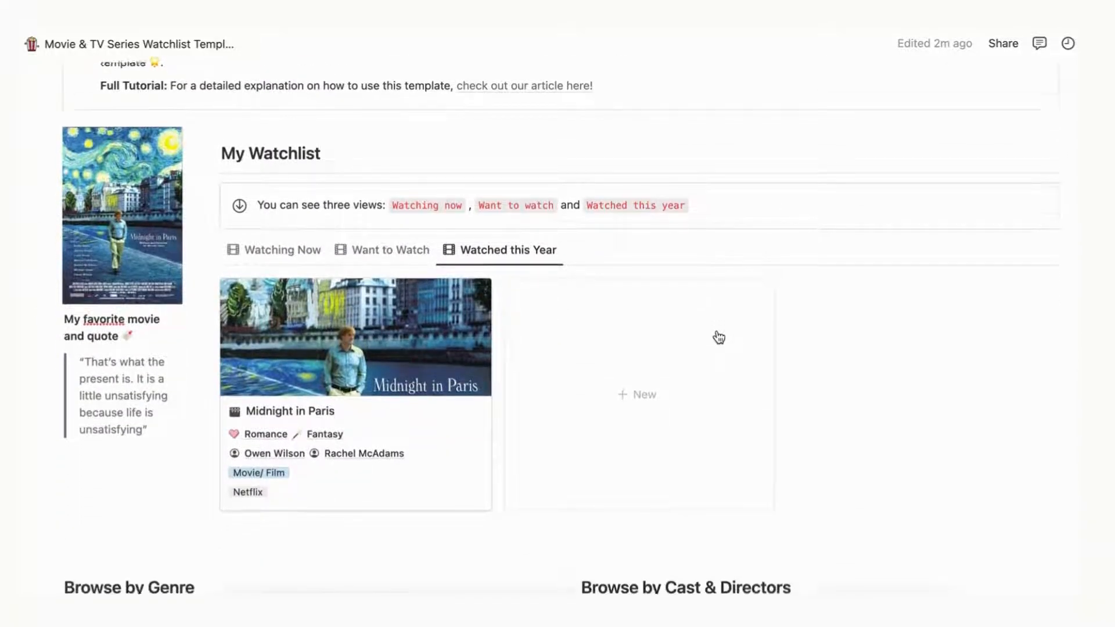
{"action": "scroll", "scroll_direction": "down", "scroll_amount": 3}
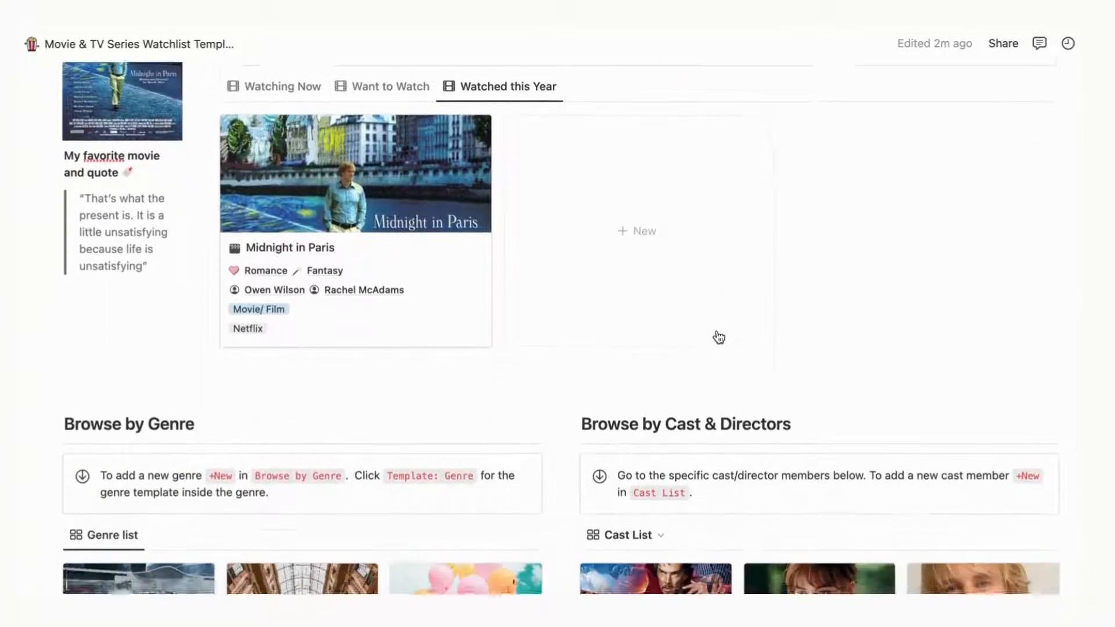
{"action": "scroll", "scroll_direction": "down", "scroll_amount": 3}
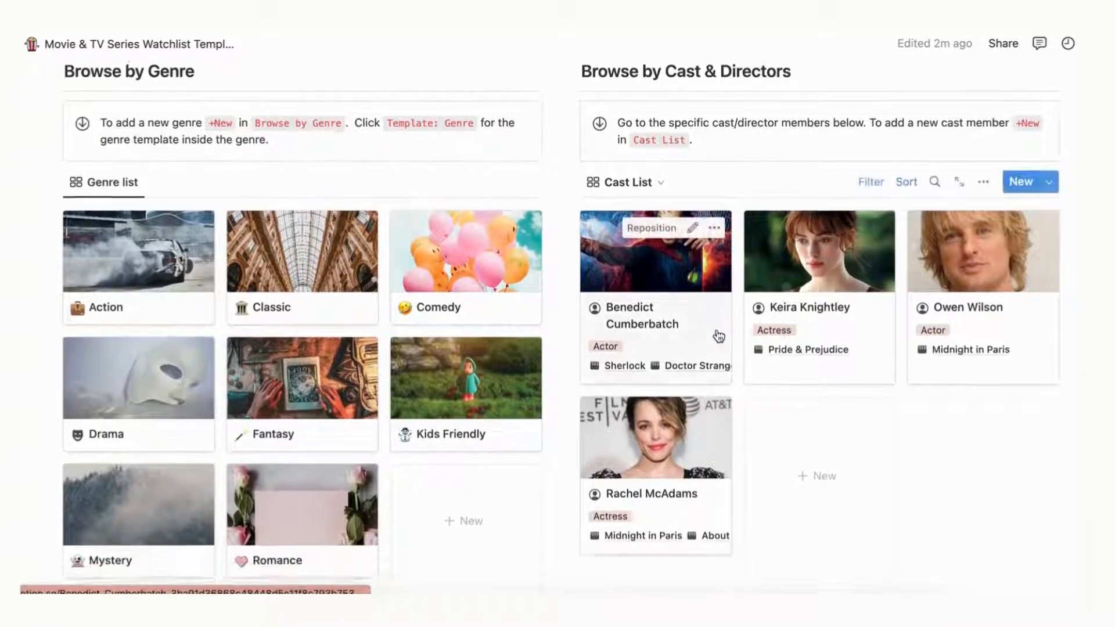
{"action": "scroll", "scroll_direction": "down", "scroll_amount": 3}
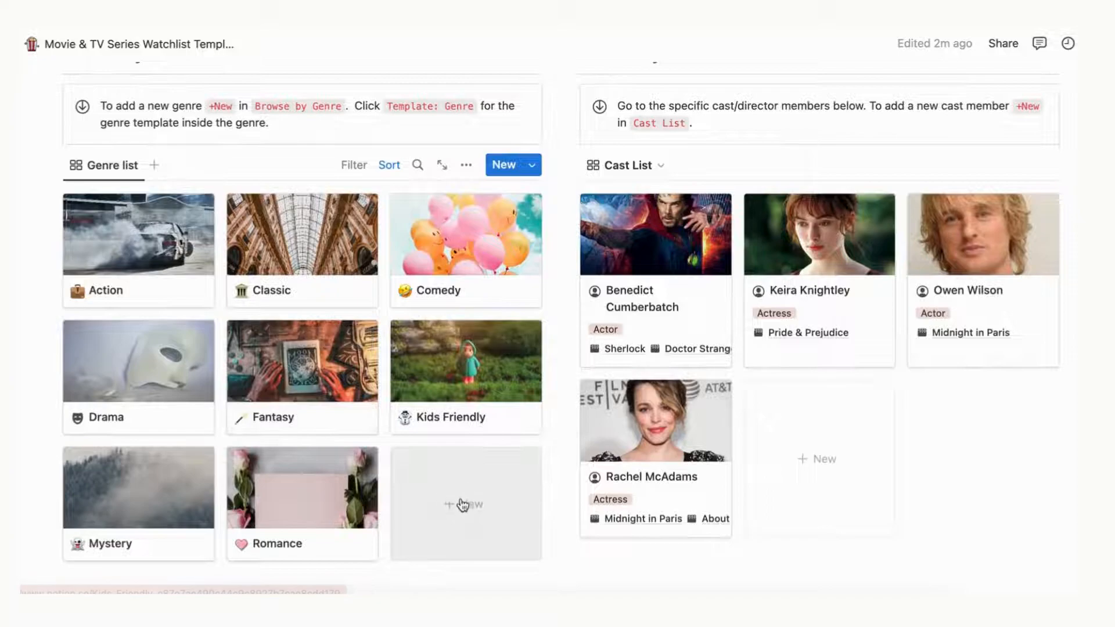
{"action": "left_click", "coordinate": [465, 504]}
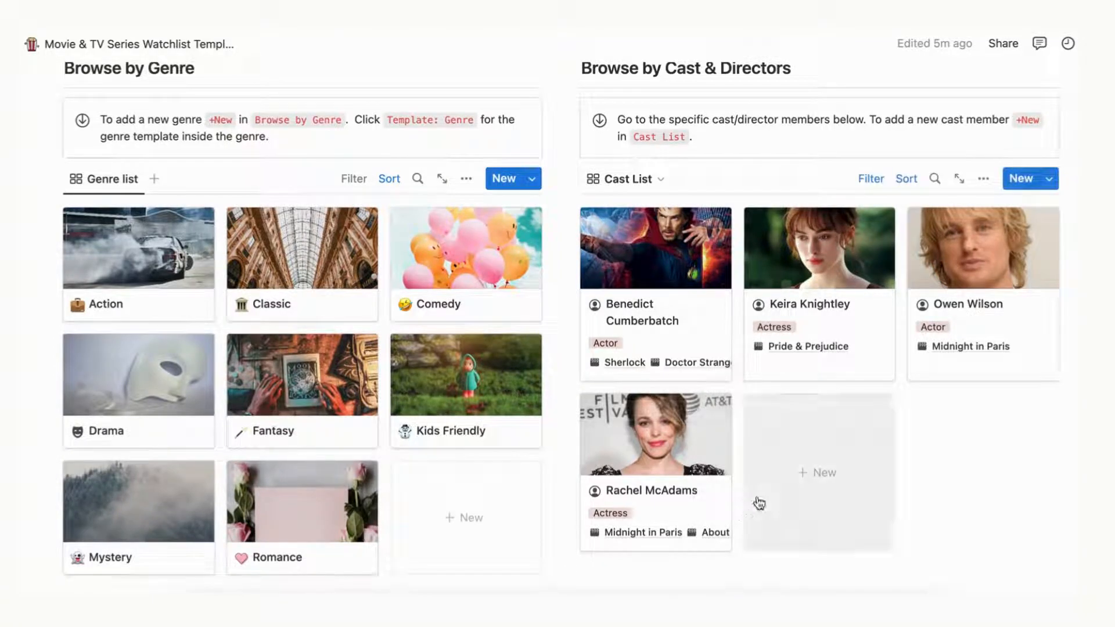
{"action": "mouse_move", "coordinate": [799, 489]}
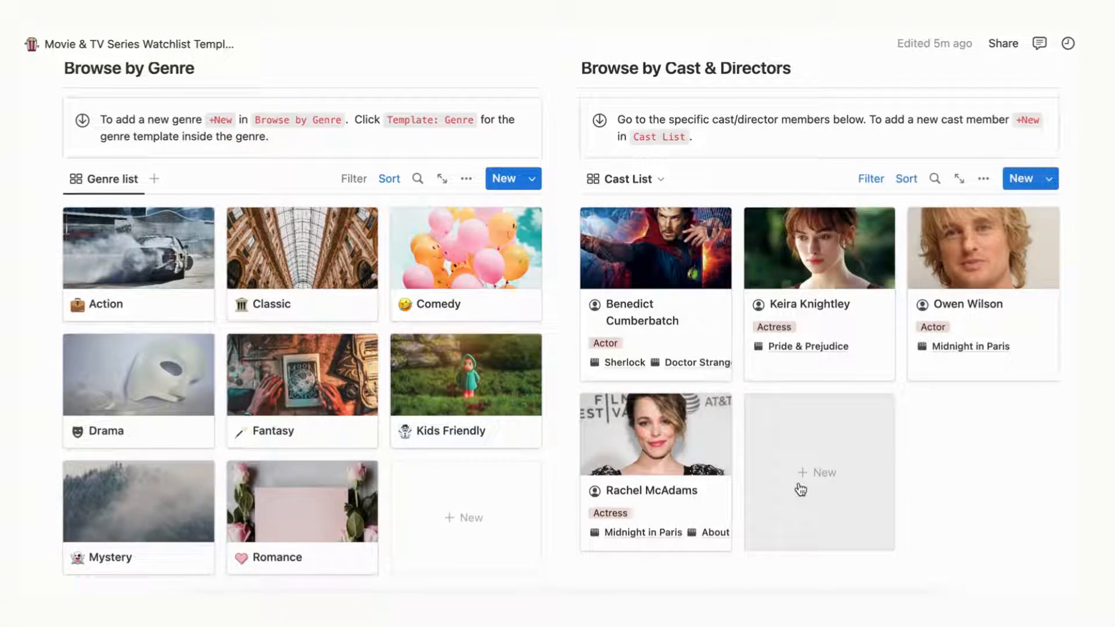
- Add a Cast List entry and name it 'New Cast'
{"action": "left_click", "coordinate": [818, 472]}
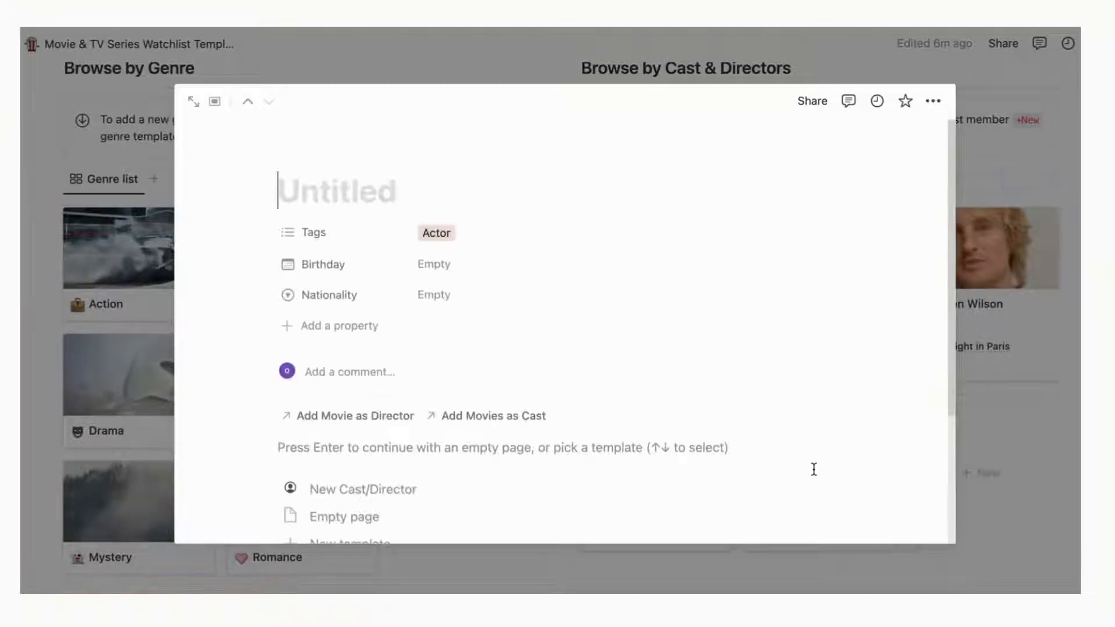
{"action": "type", "text": "New Cas"}
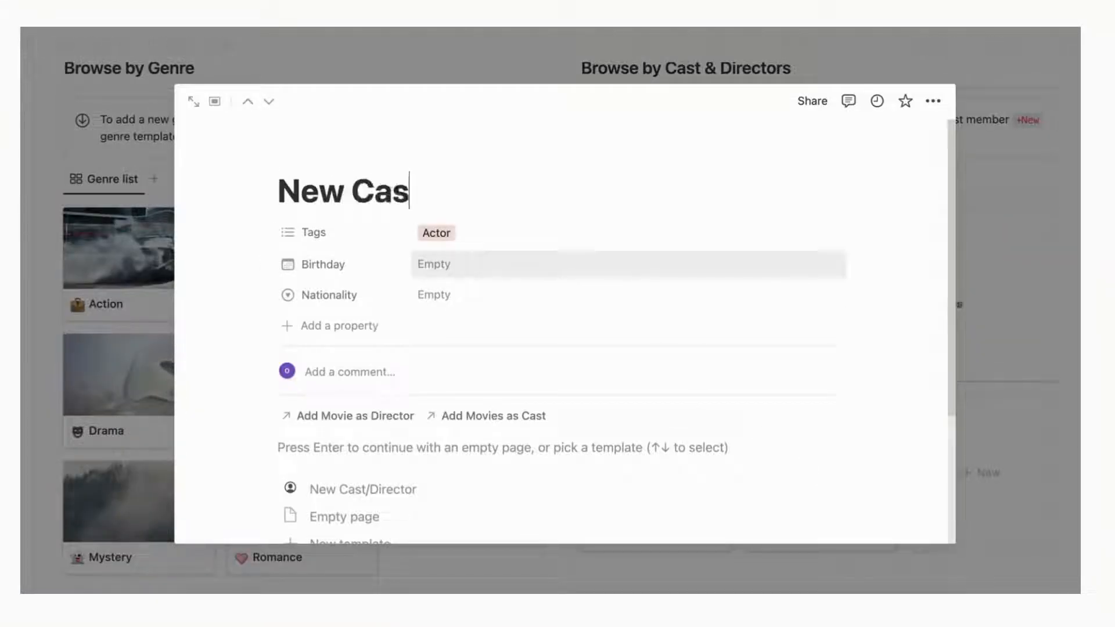
{"action": "type", "text": "t"}
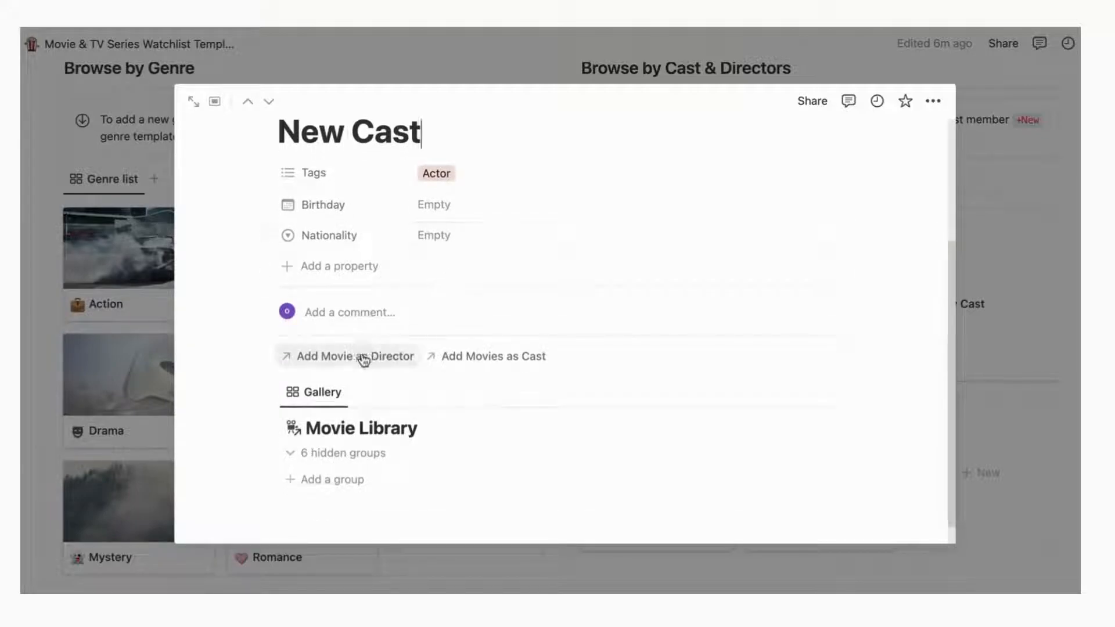
{"action": "mouse_move", "coordinate": [463, 356]}
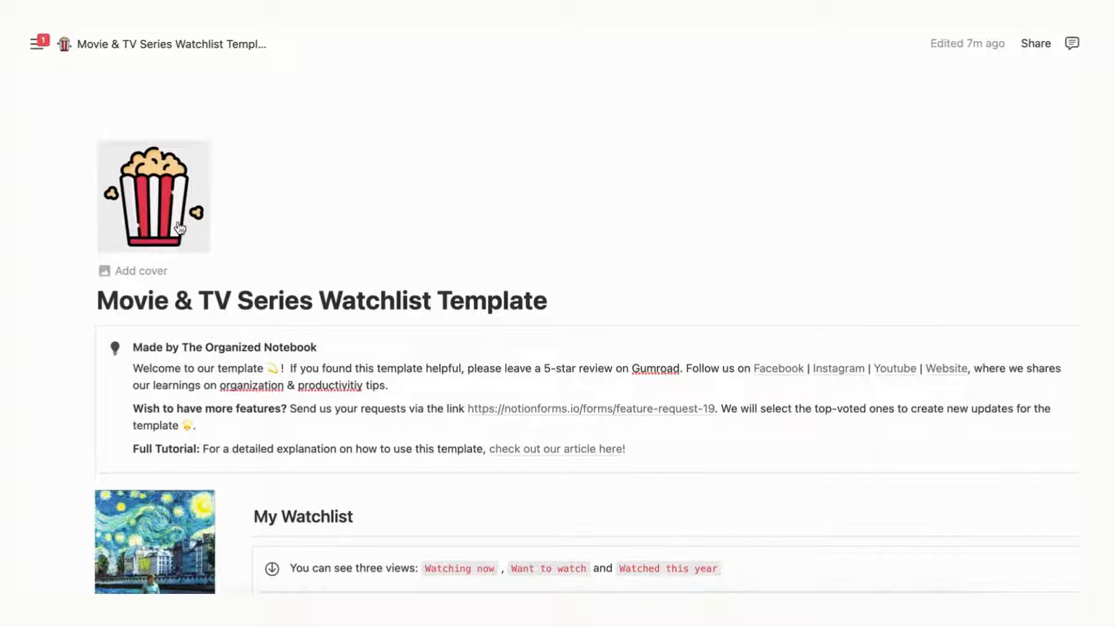
- Add a cover image above the watchlist page title, getting the bird-and-flower pattern
{"action": "left_click", "coordinate": [153, 197]}
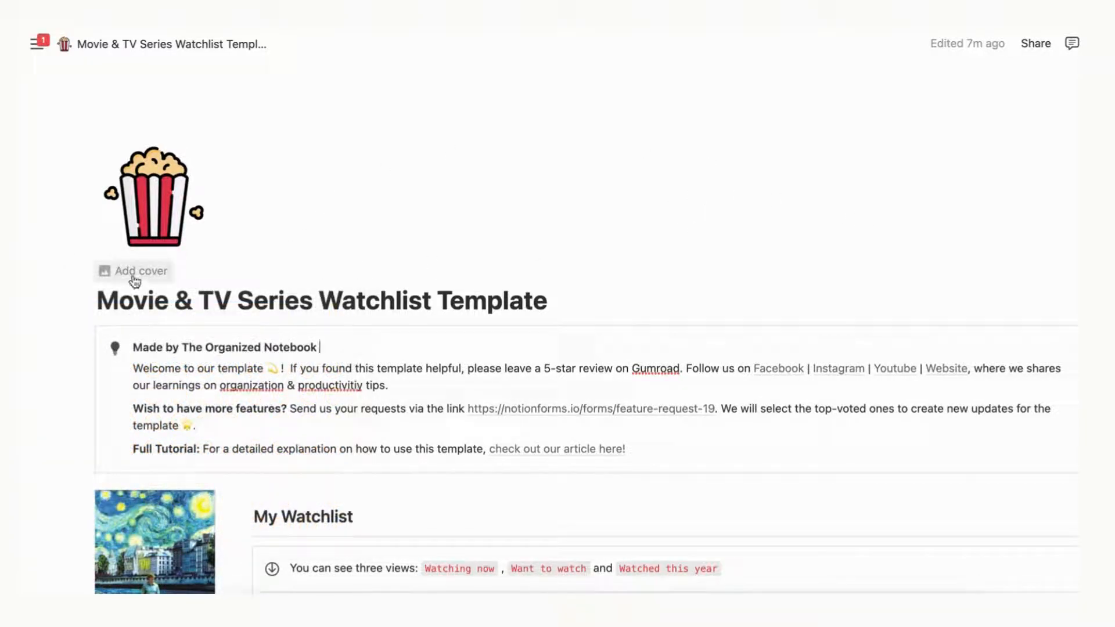
{"action": "left_click", "coordinate": [139, 271]}
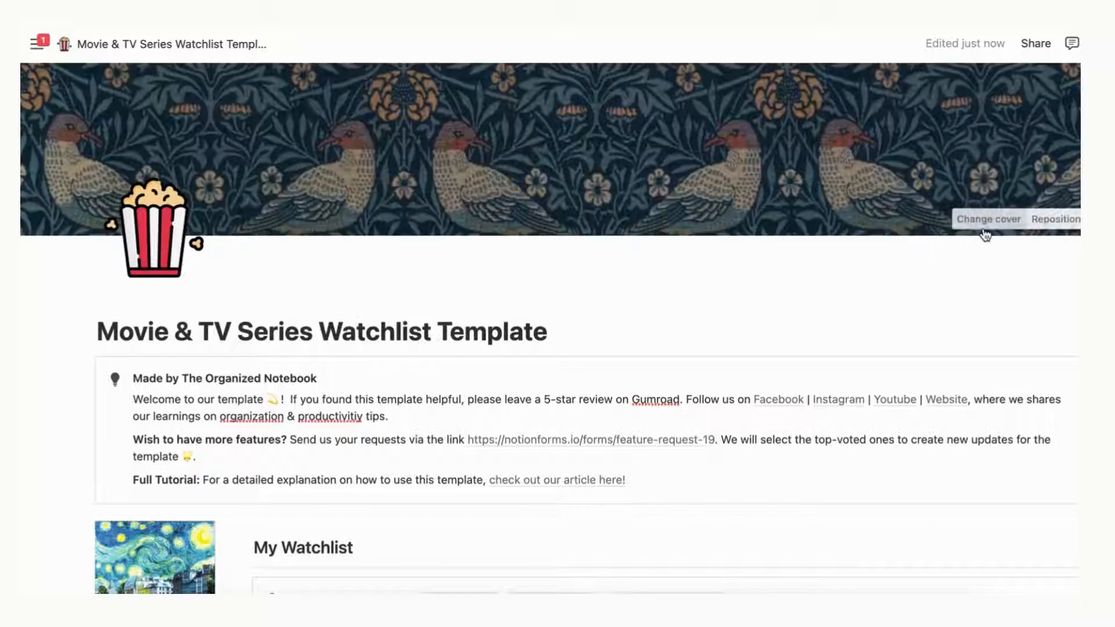